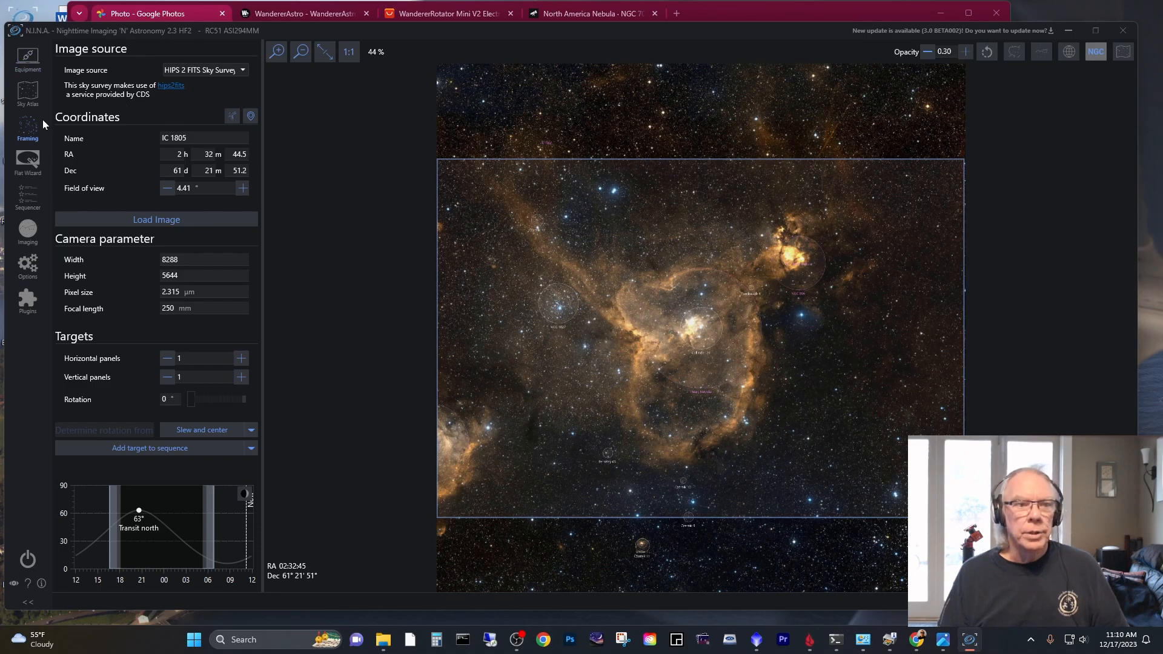
Step: Review the rotator's equipment details, then return to the Framing view of IC 1805
left_click(27, 58)
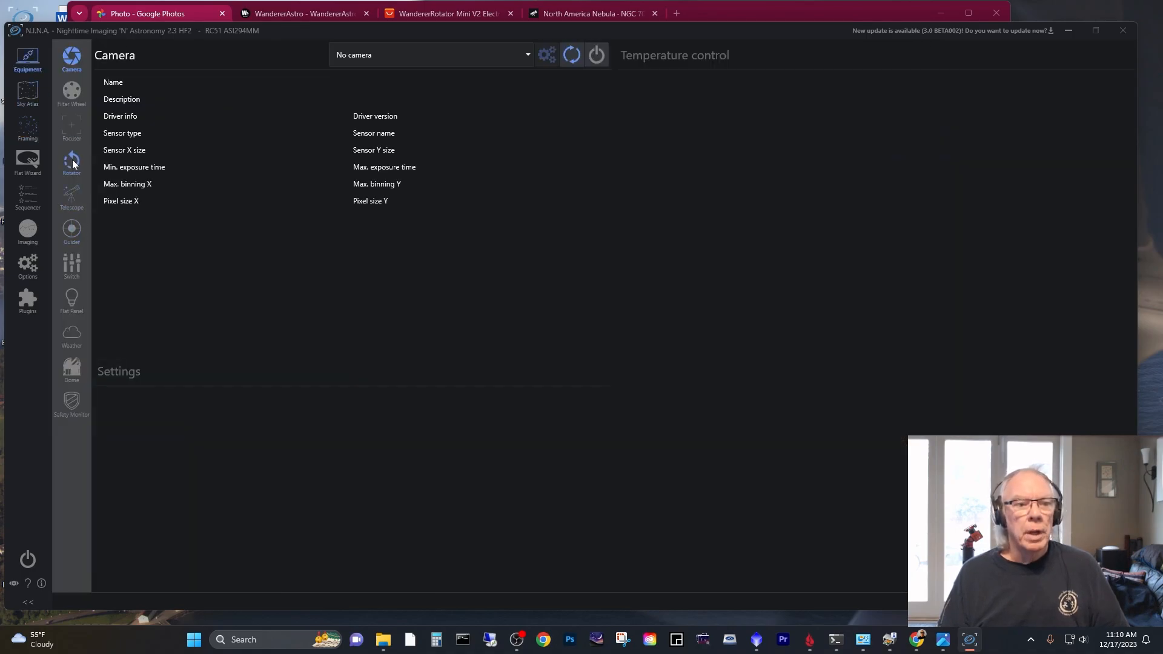
left_click(72, 162)
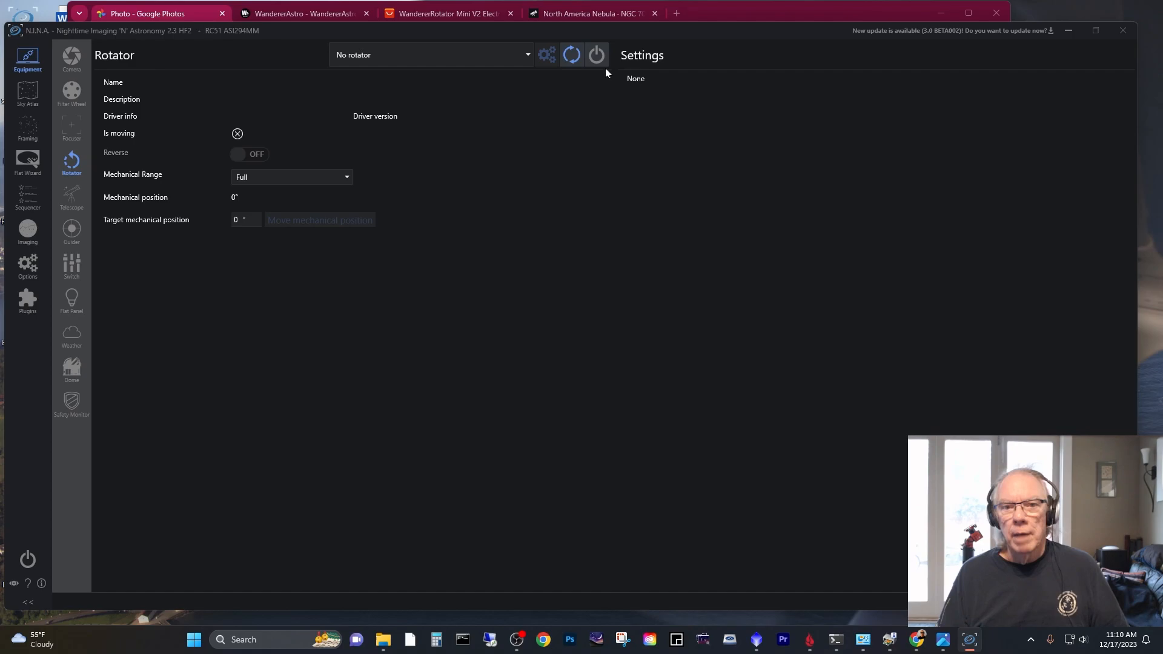
mouse_move(615, 165)
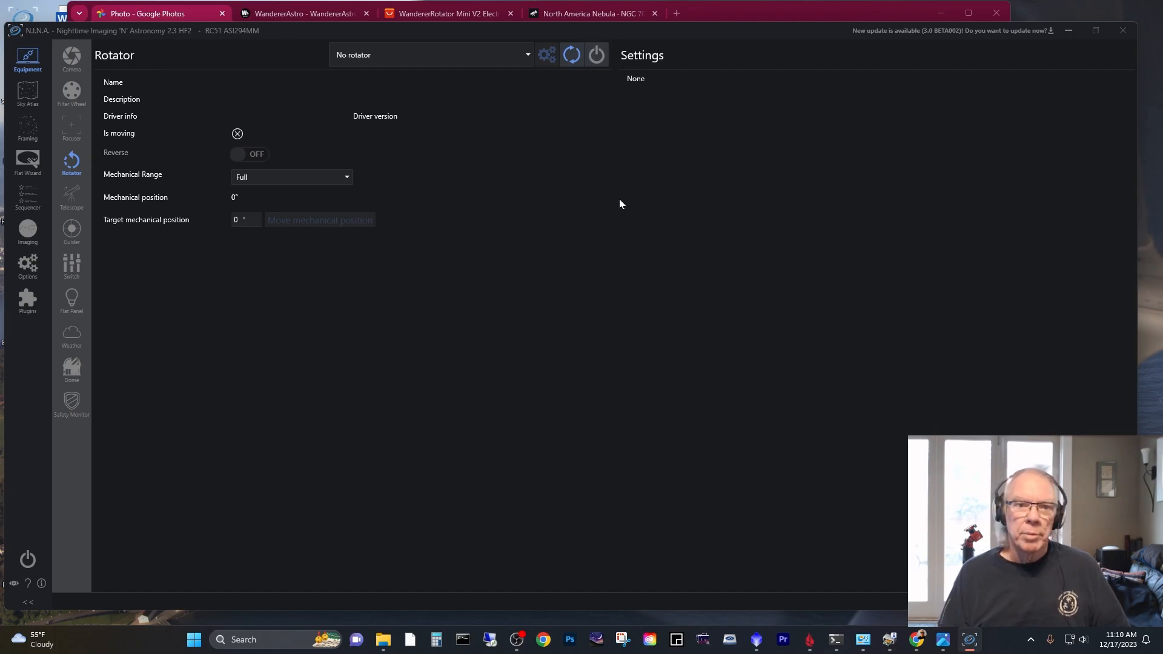
mouse_move(582, 168)
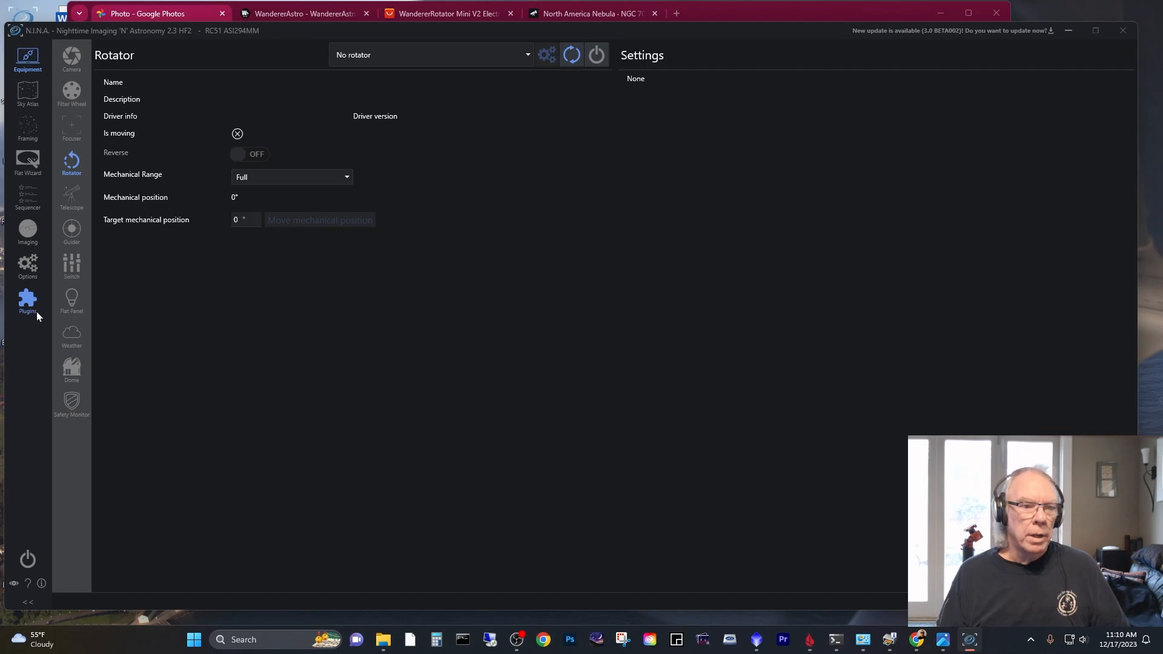
mouse_move(72, 184)
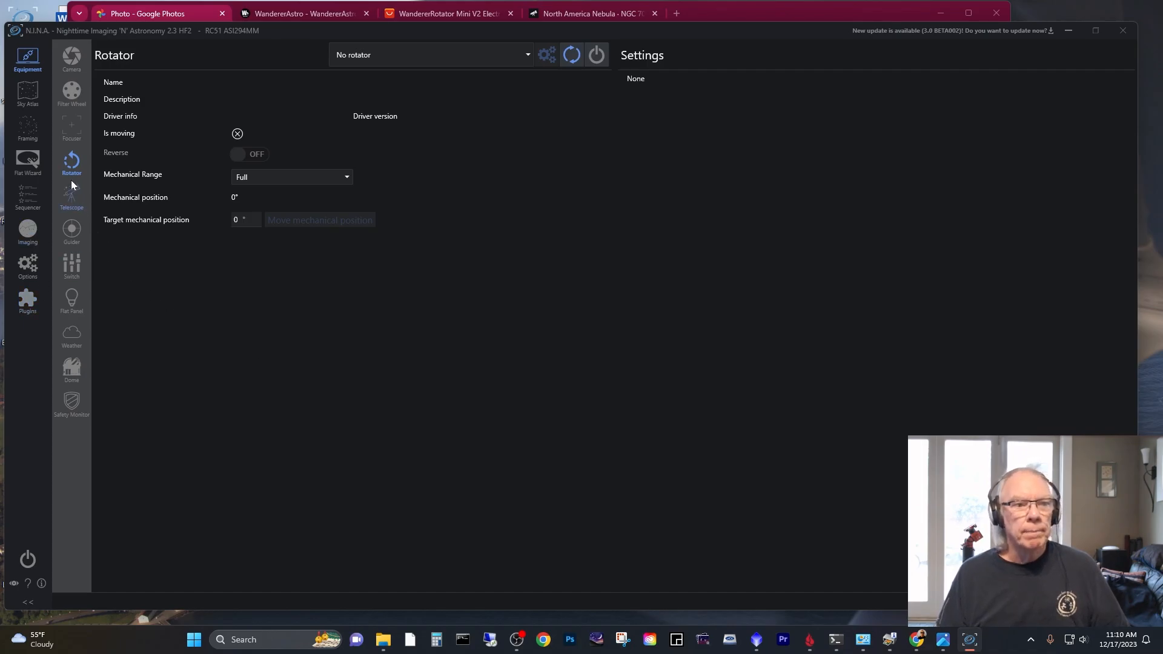
left_click(28, 126)
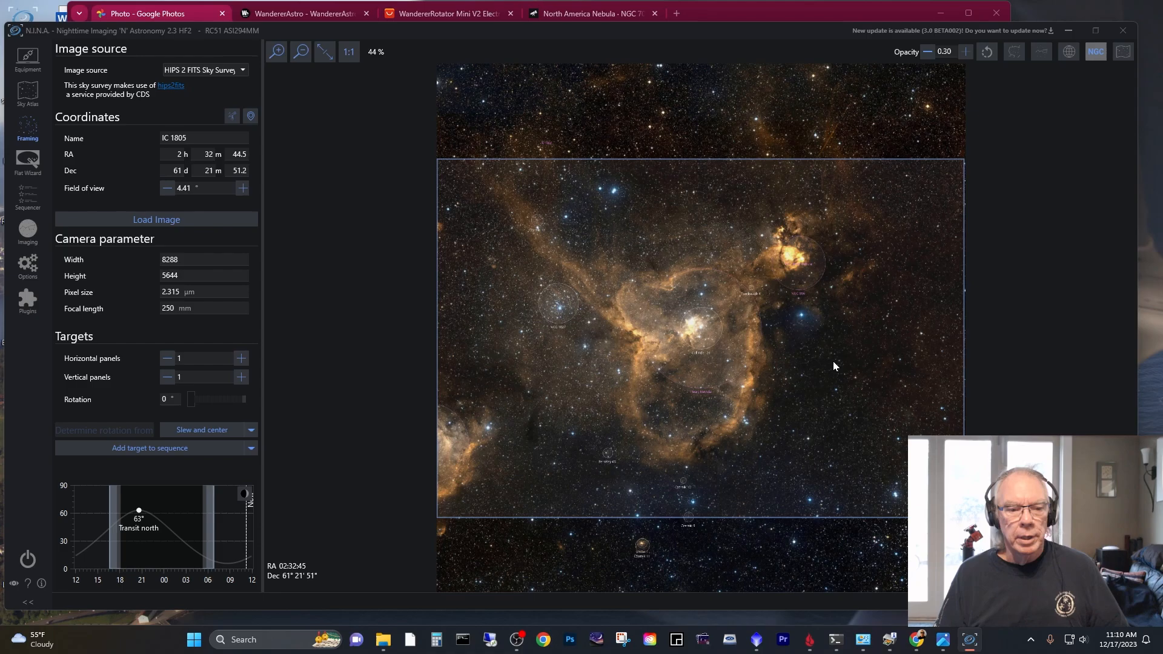
mouse_move(679, 320)
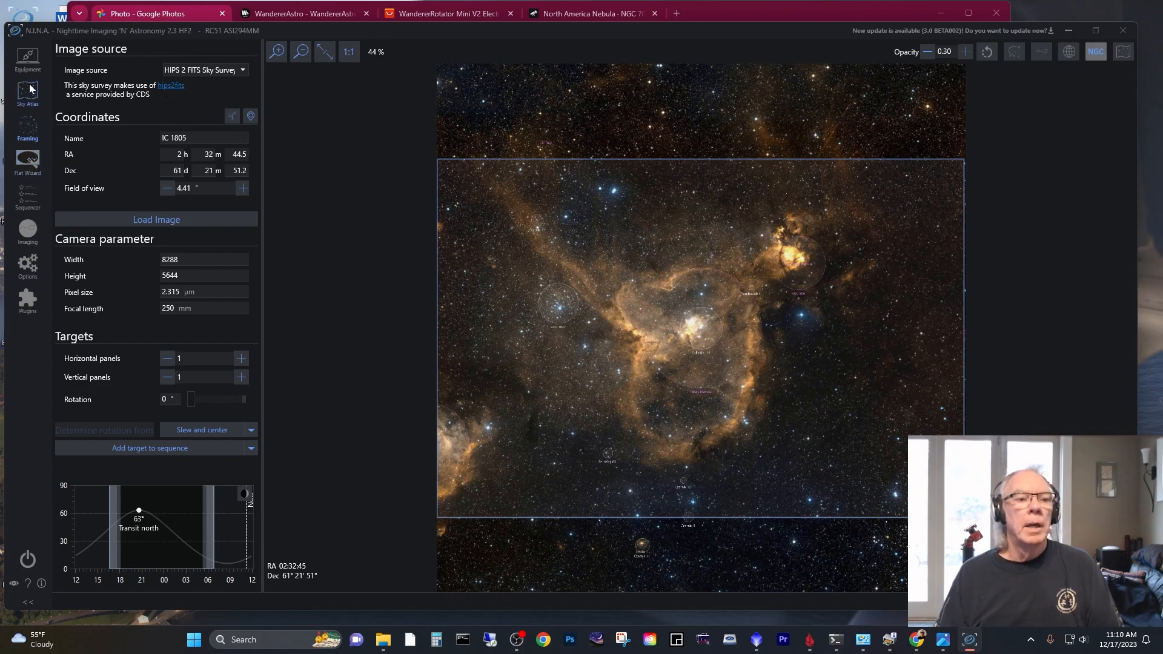
Step: Look up NGC 1909 in the Sky Atlas and load it into the Framing assistant
left_click(28, 93)
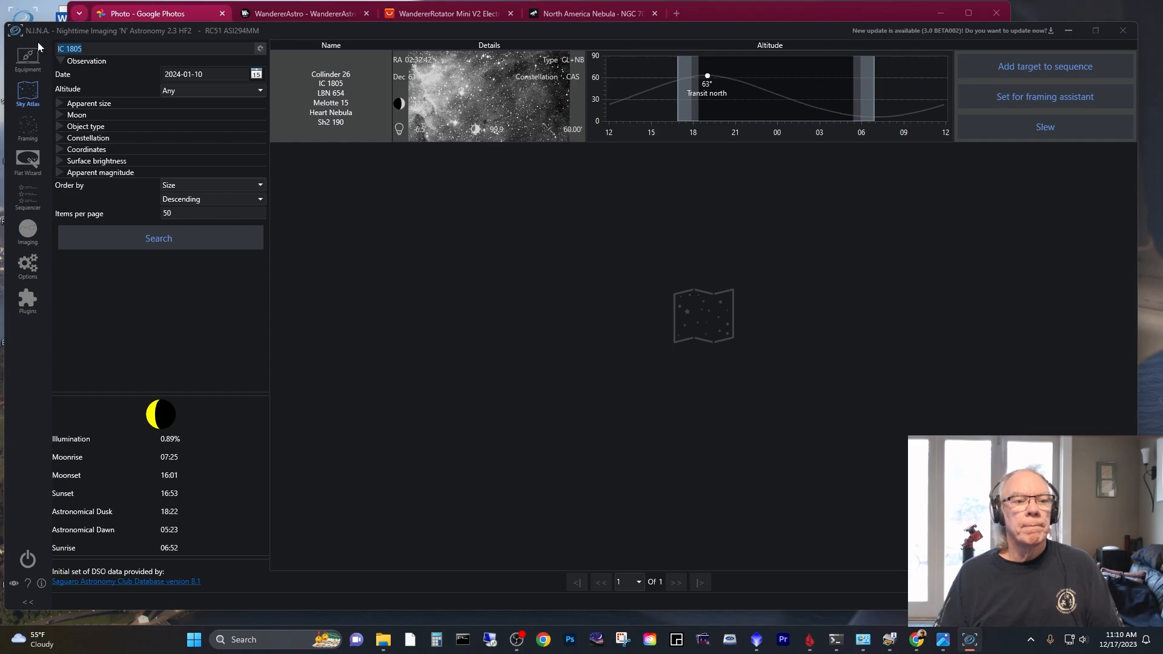
type("NGC")
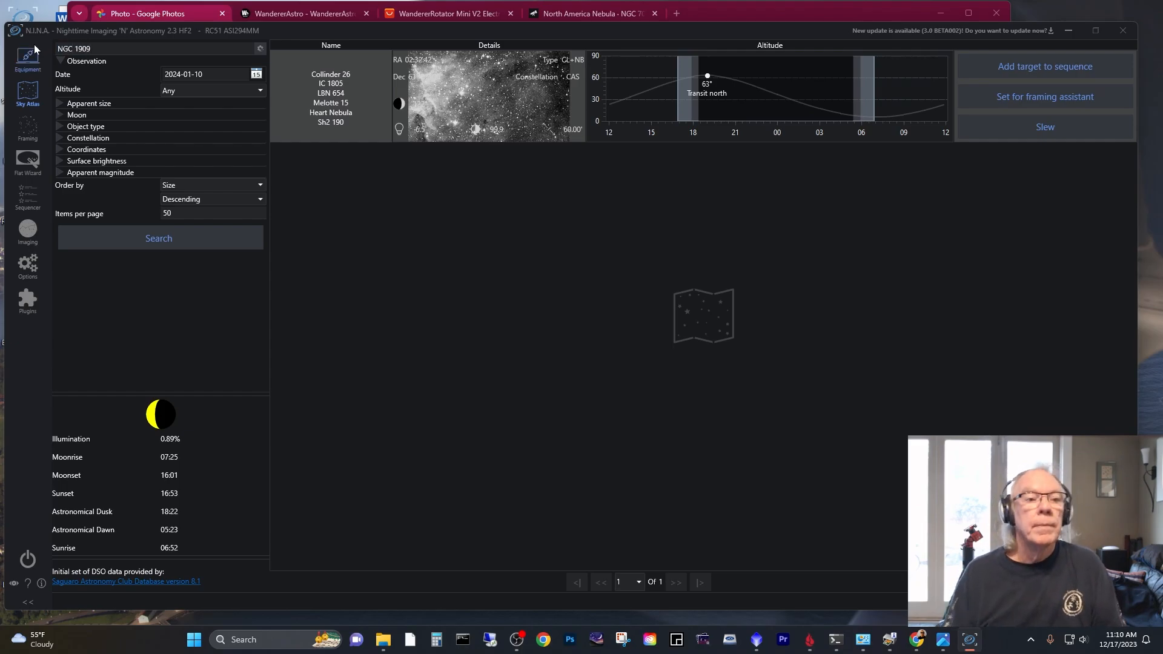
left_click(158, 238)
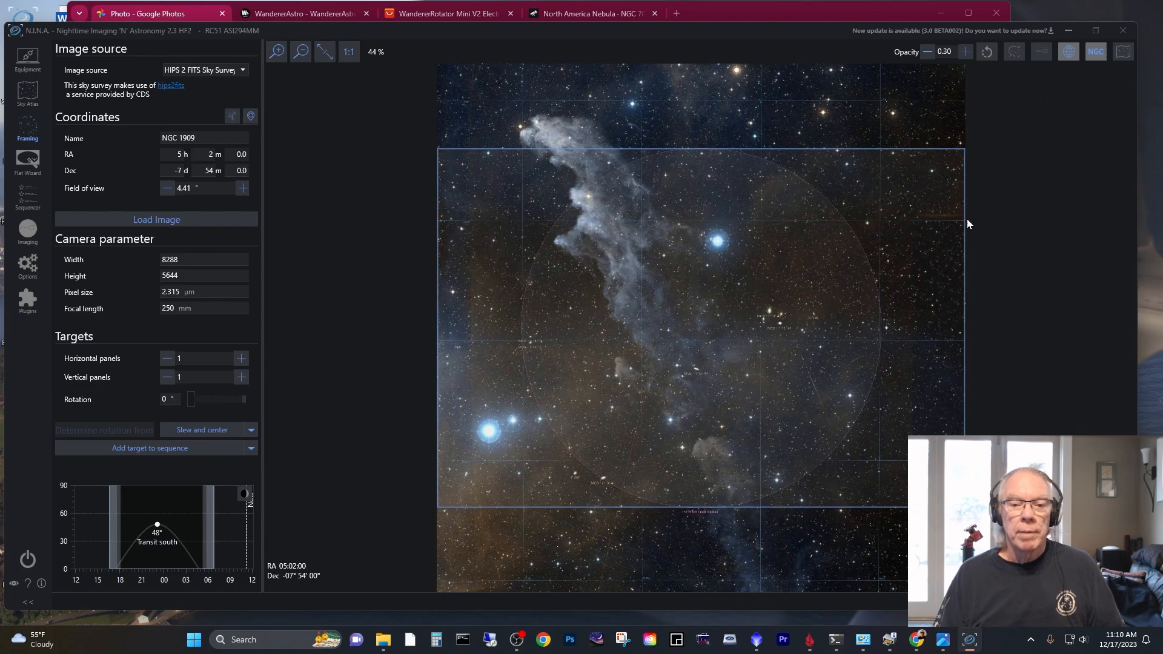
mouse_move(1017, 236)
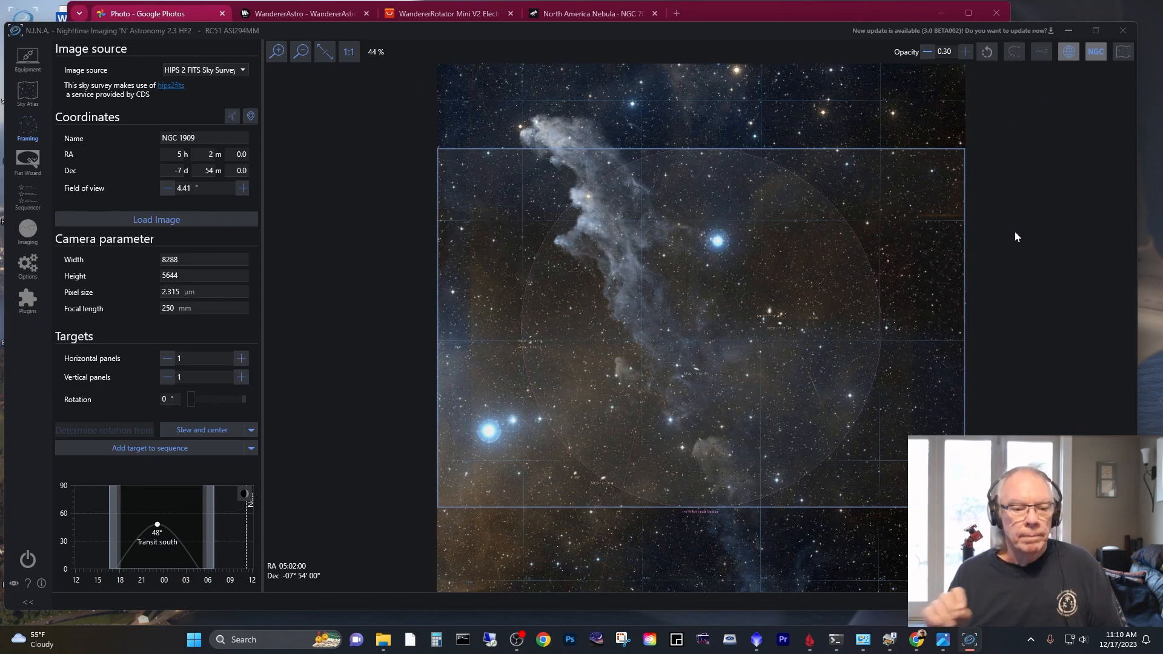
mouse_move(148, 555)
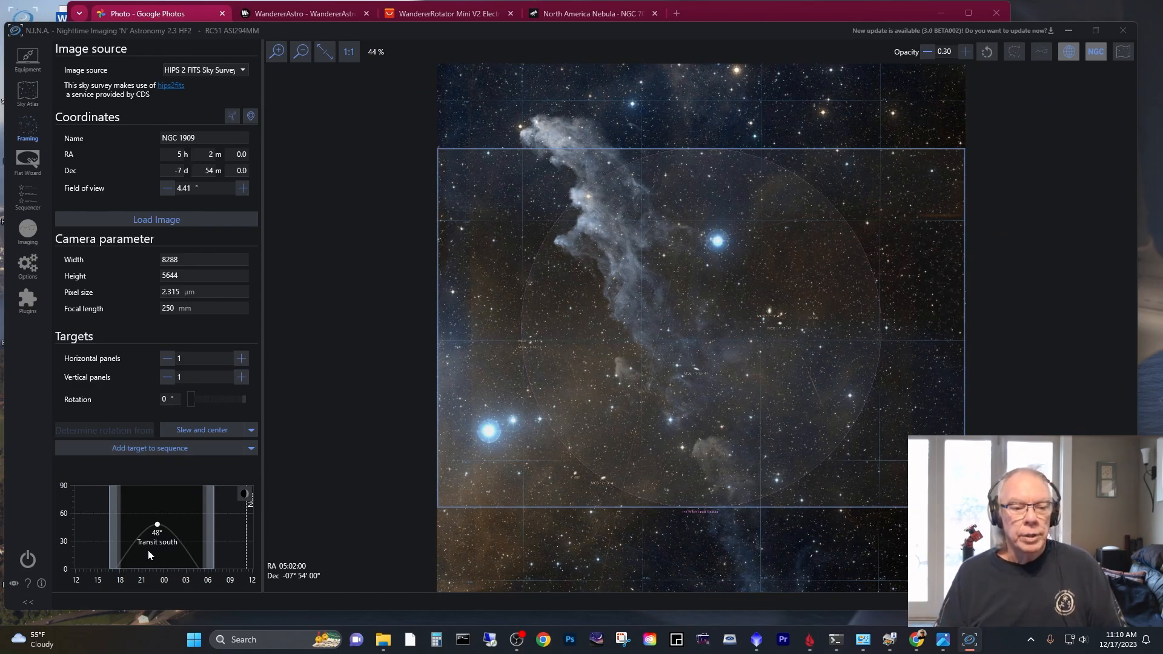
mouse_move(184, 556)
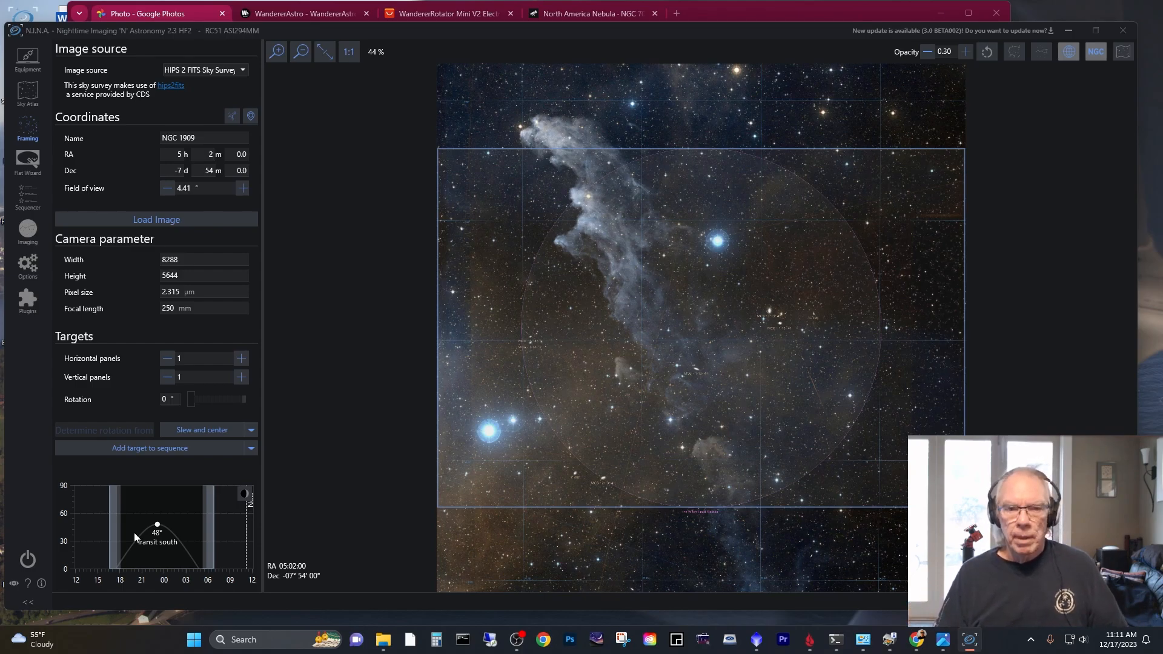
mouse_move(193, 511)
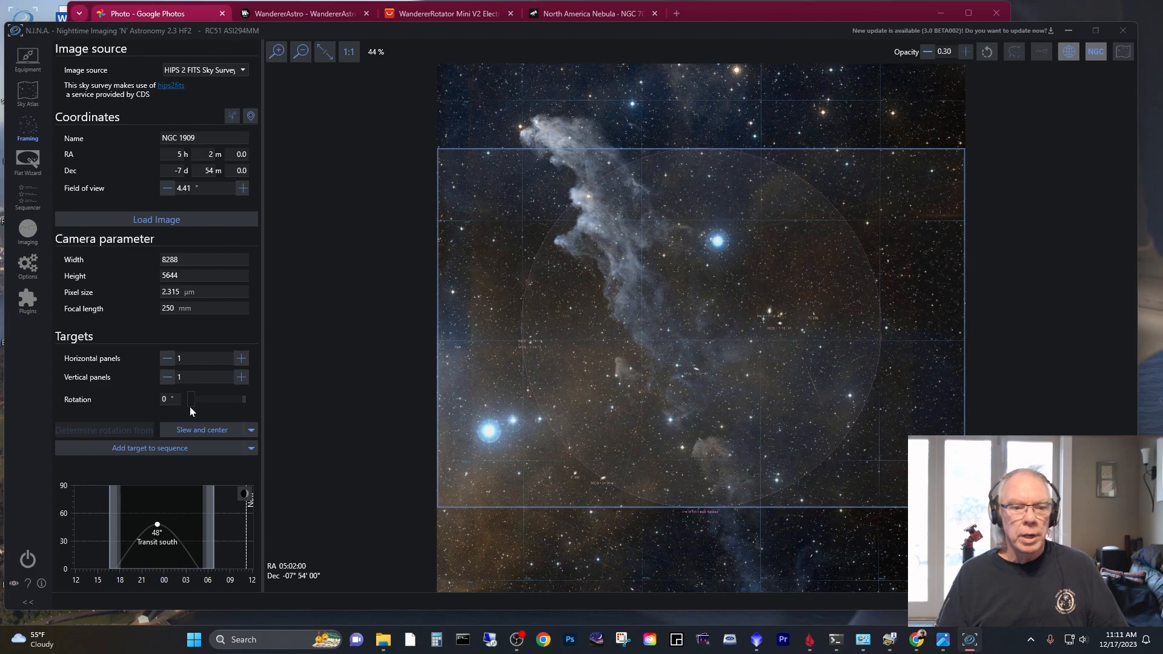
Step: Rotate the NGC 1909 frame to 50°, return it to 0°, then bring up the telescope rig photo
left_click_drag(189, 398, 196, 398)
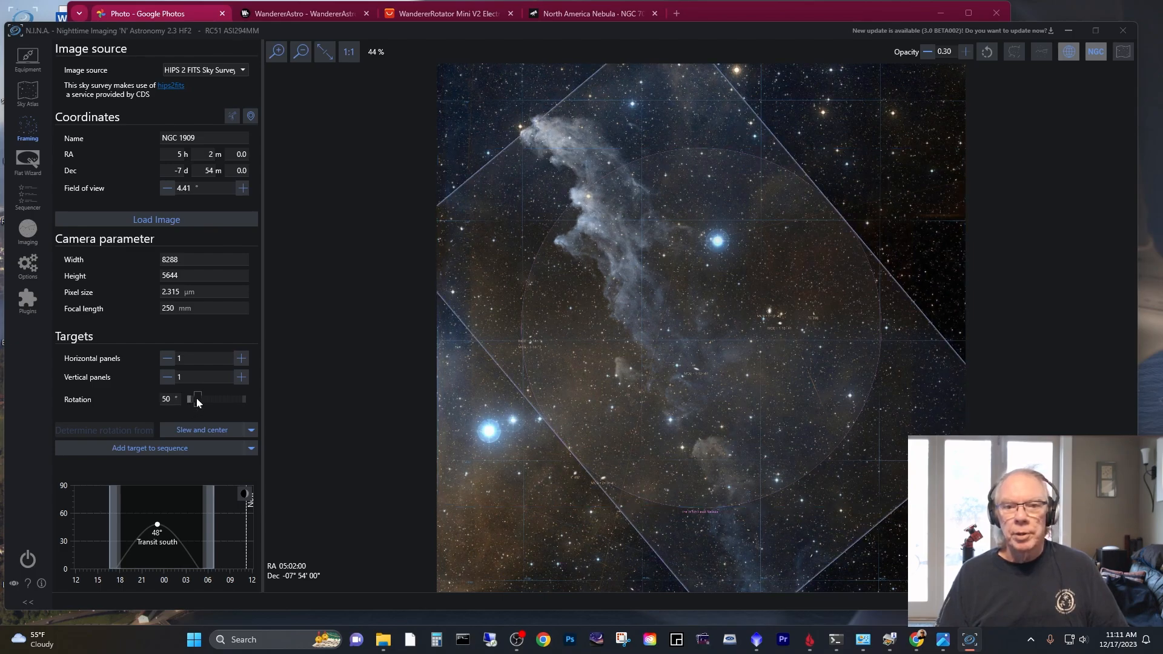
mouse_move(660, 353)
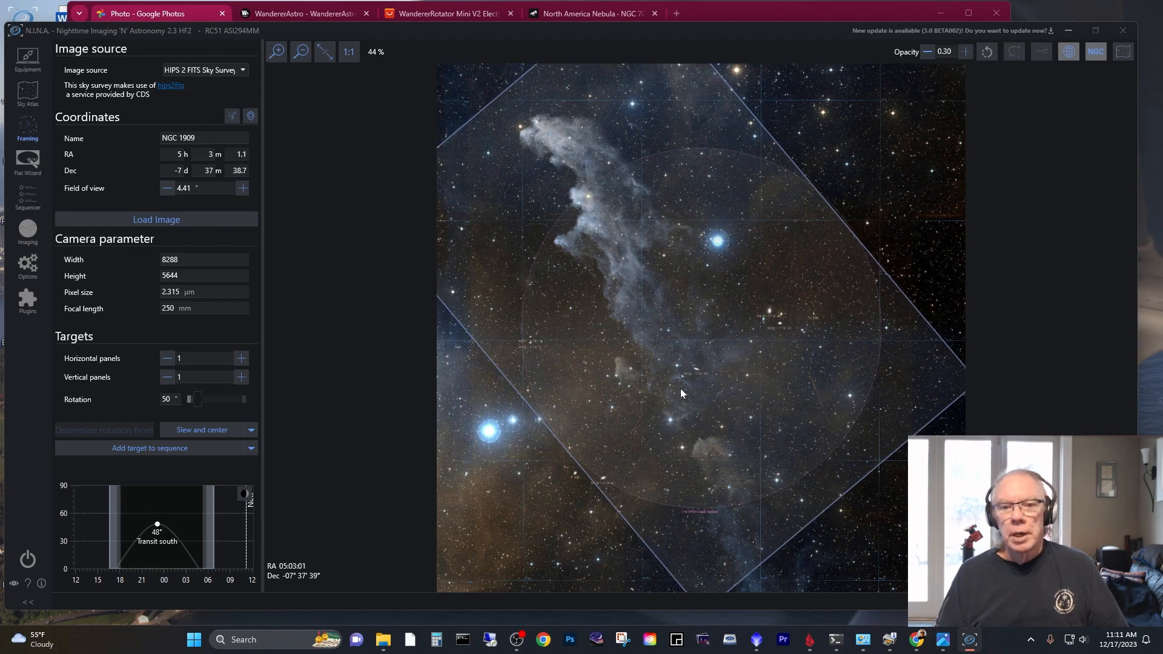
mouse_move(180, 412)
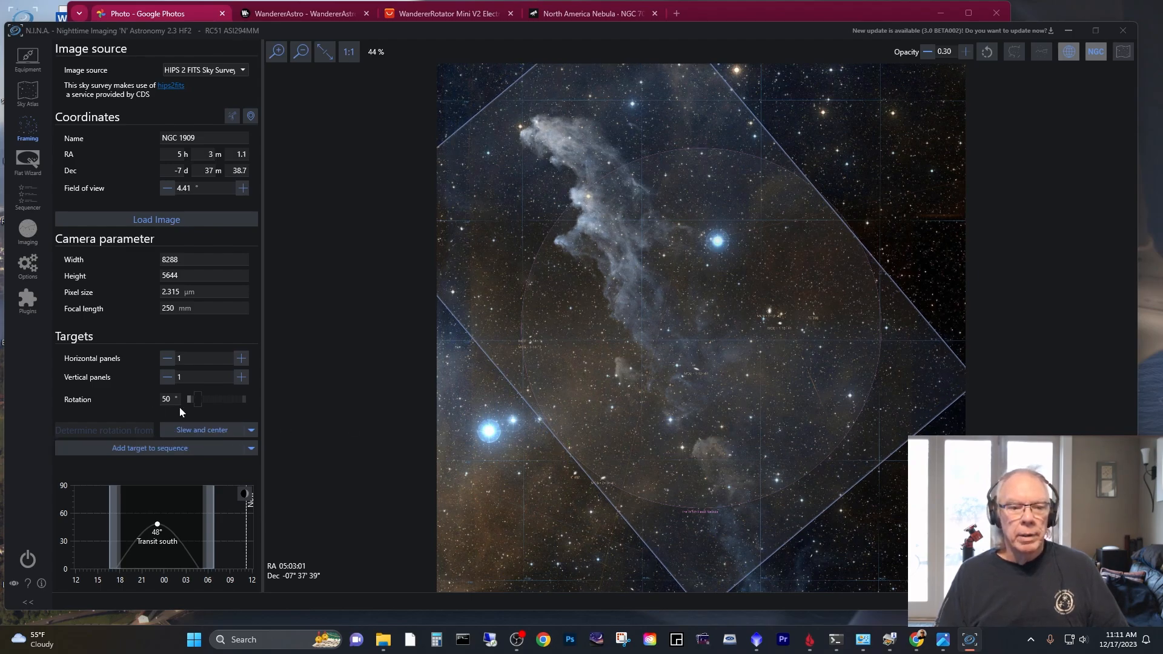
left_click_drag(188, 399, 190, 399)
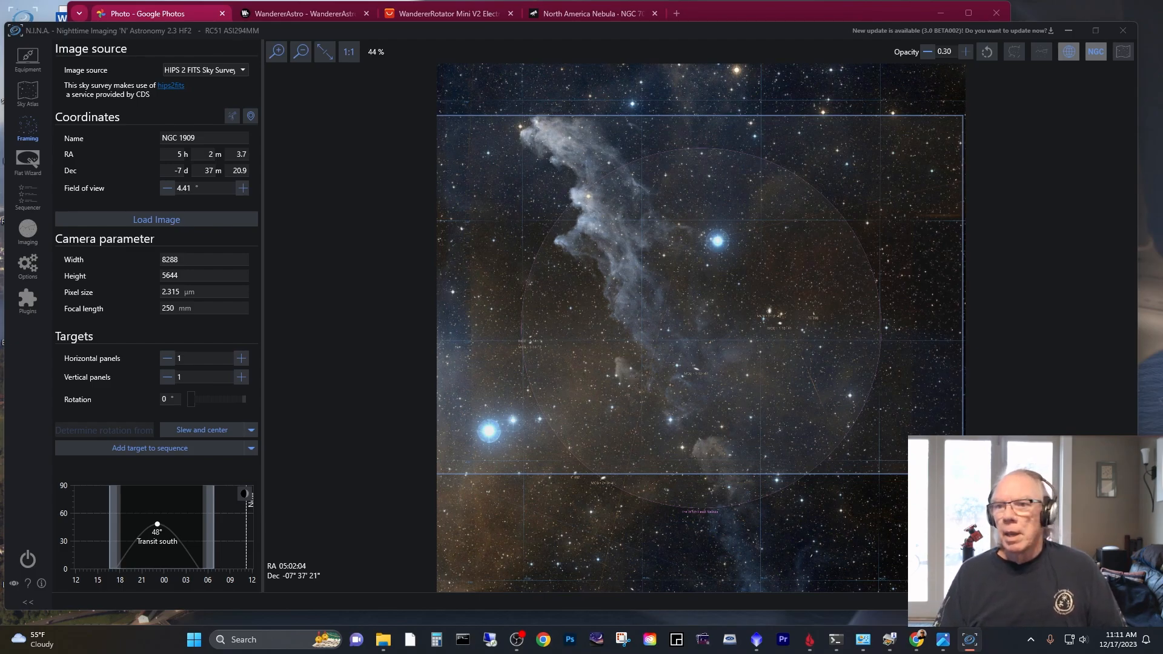
left_click(140, 13)
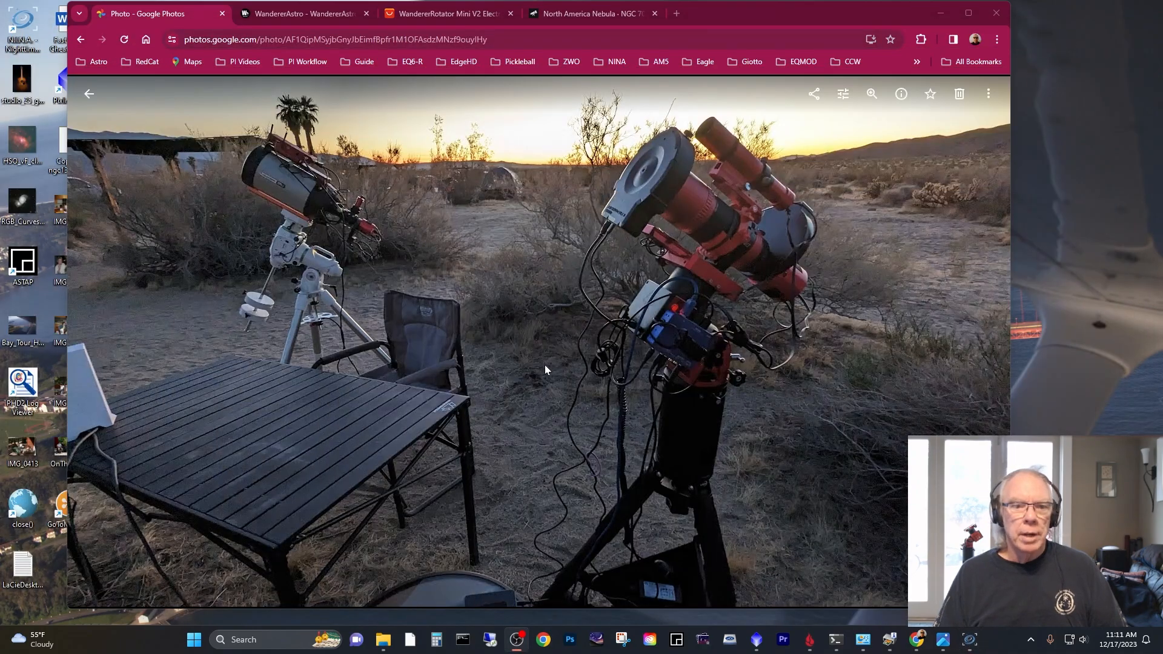
Step: Browse the WandererRotator Mini V2 photos to the motor housing, then view the AliExpress listing
left_click(300, 14)
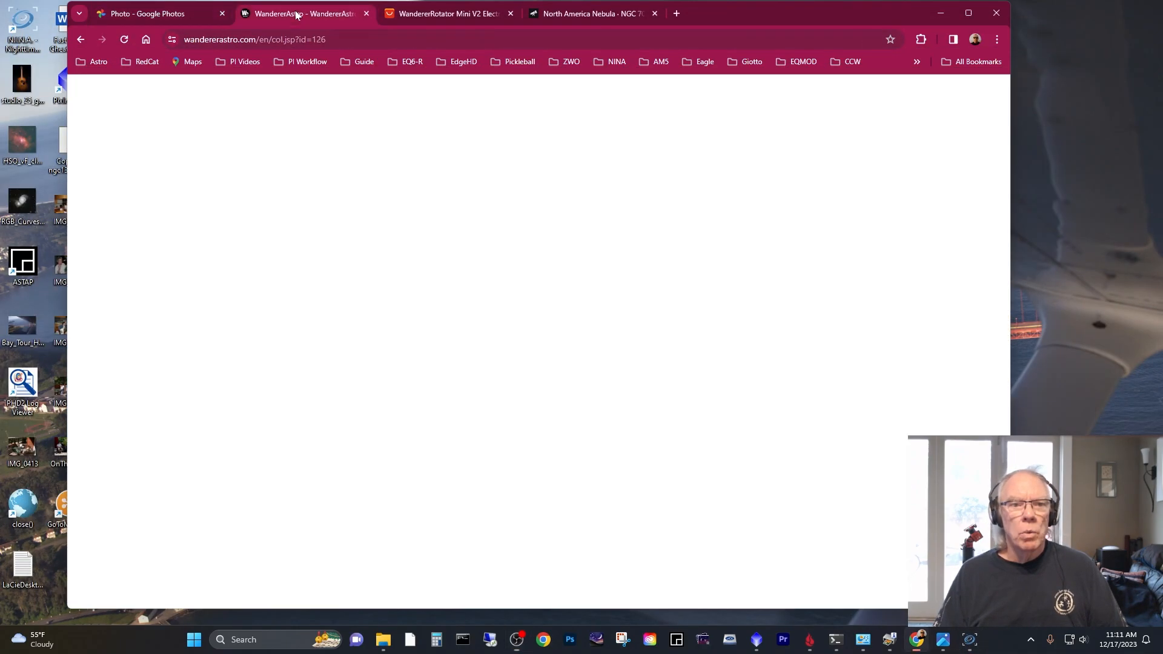
left_click(301, 13)
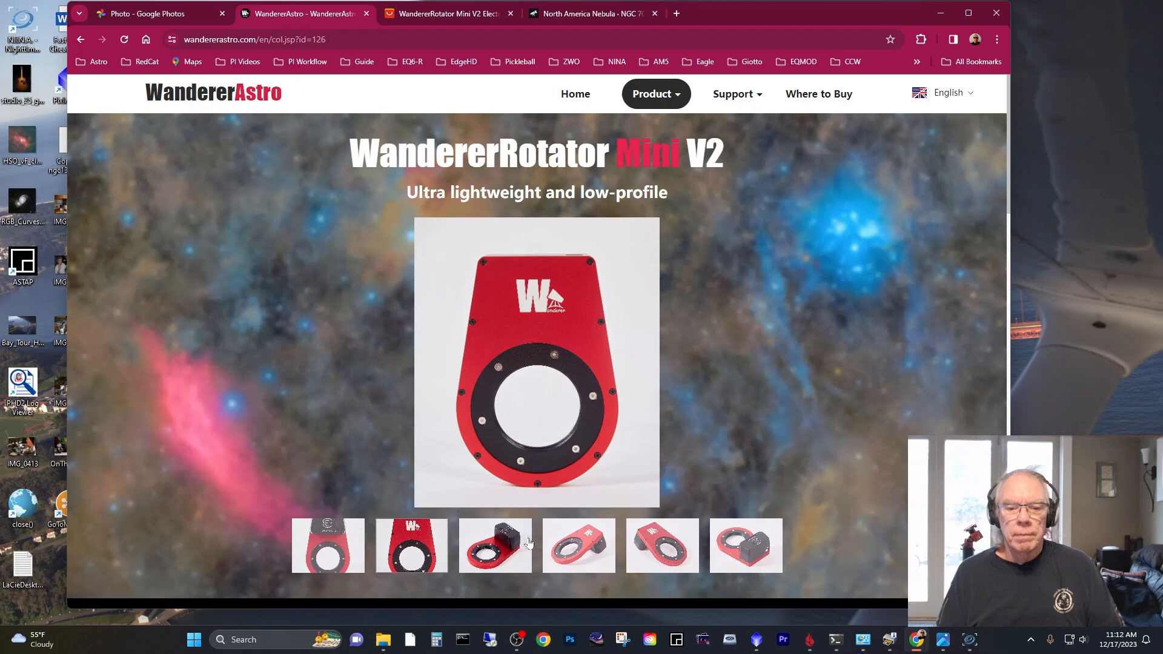
left_click(494, 545)
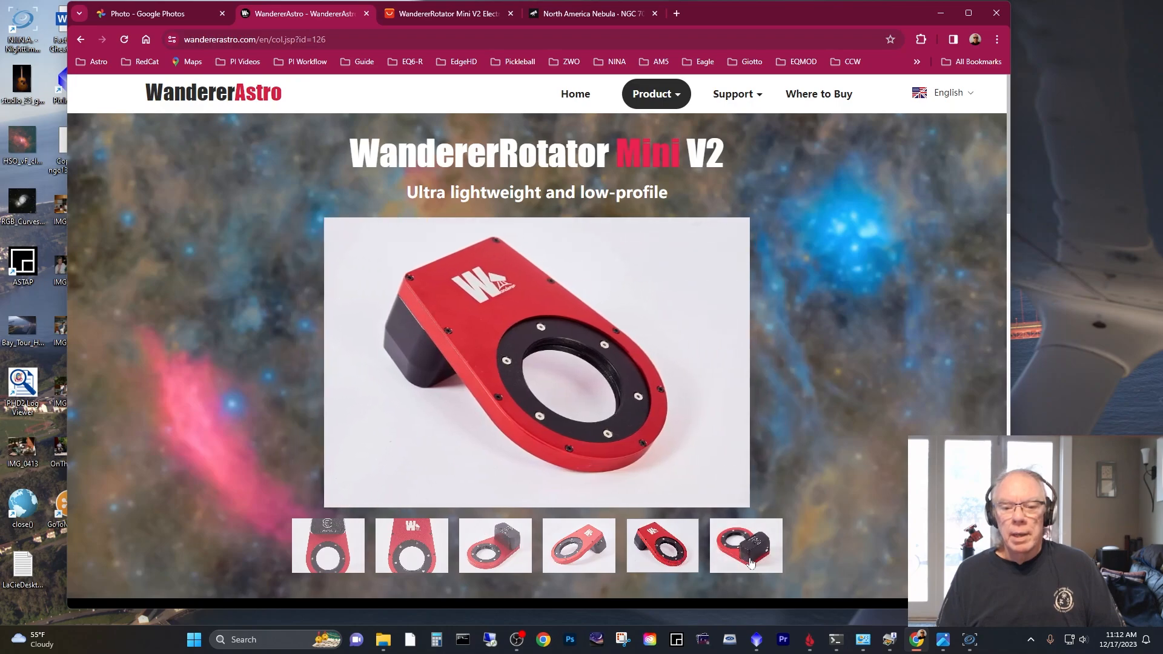
left_click(745, 547)
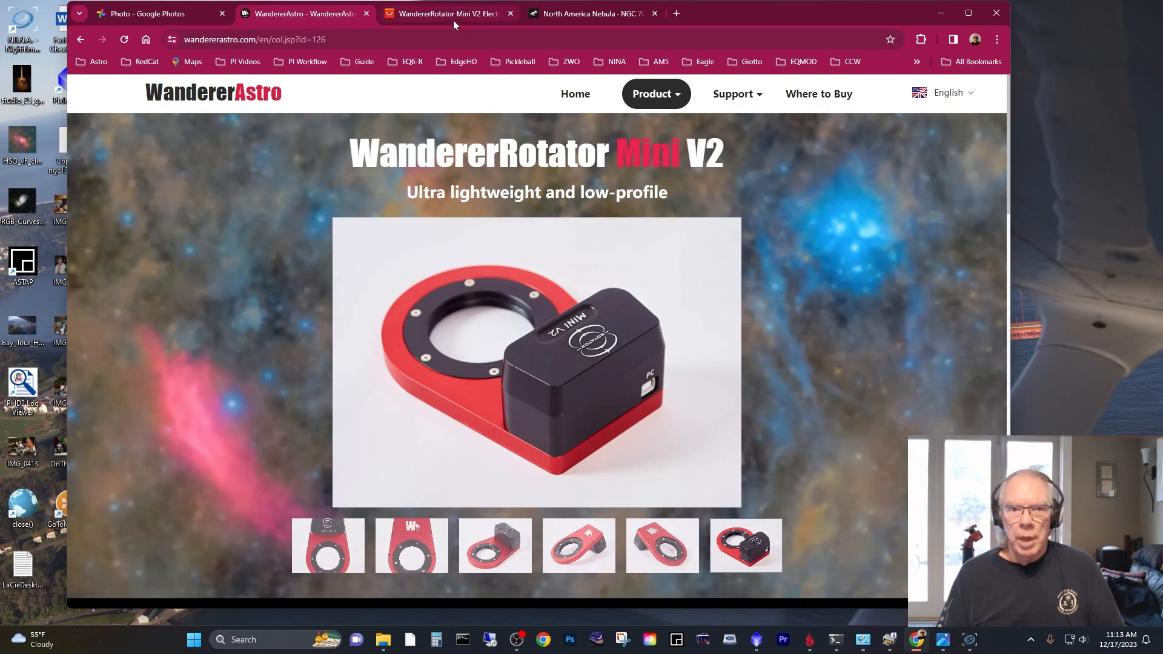
left_click(445, 13)
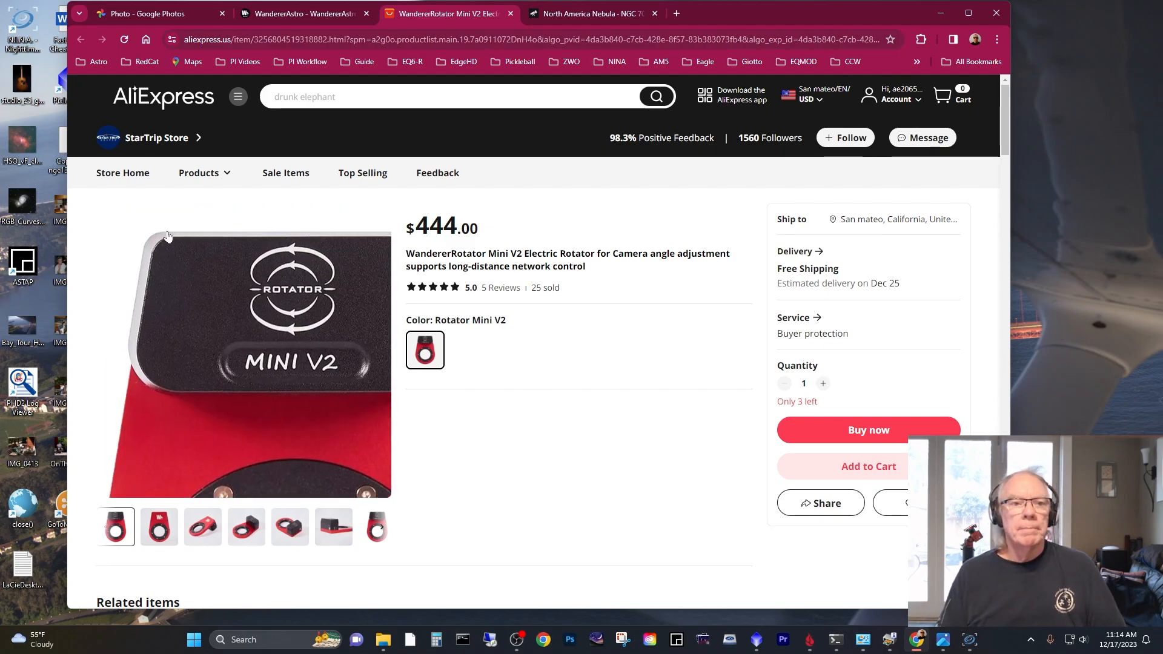
Step: Return via the WandererAstro tab to the Google Photos telescope rig photo
left_click(301, 13)
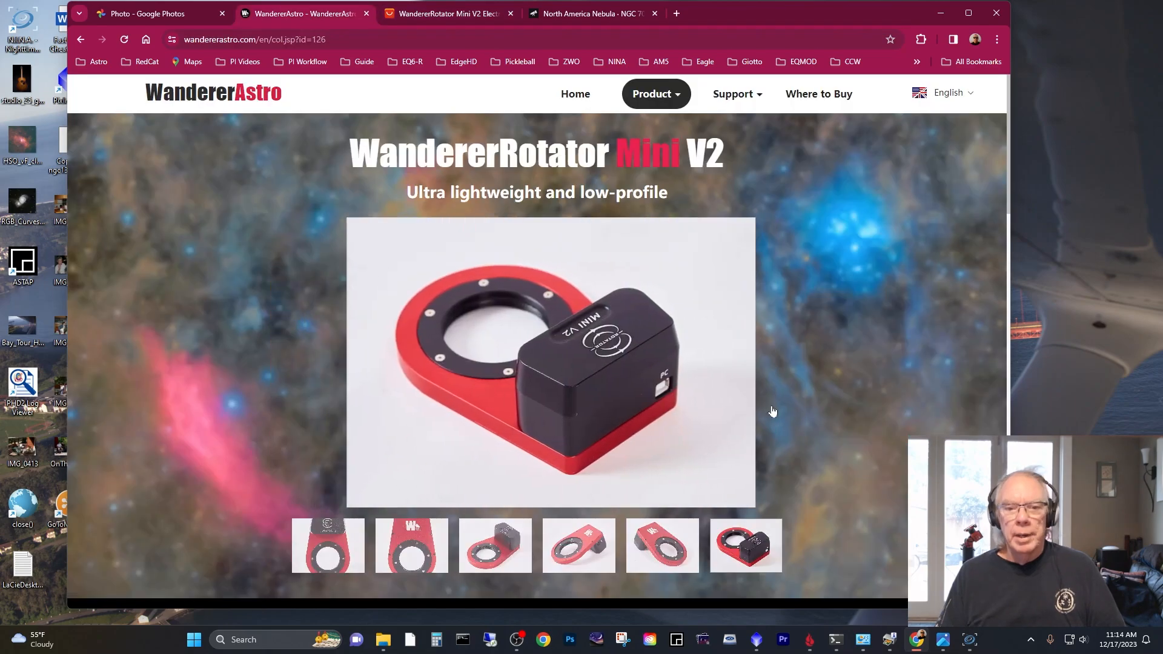
left_click(152, 14)
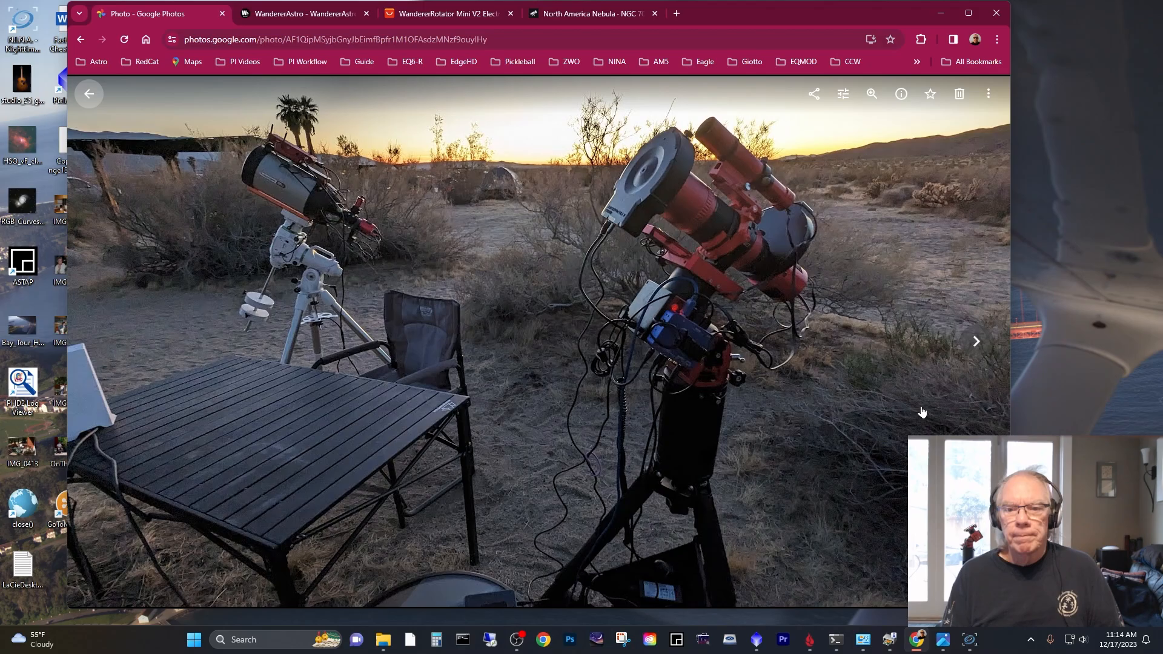
mouse_move(384, 226)
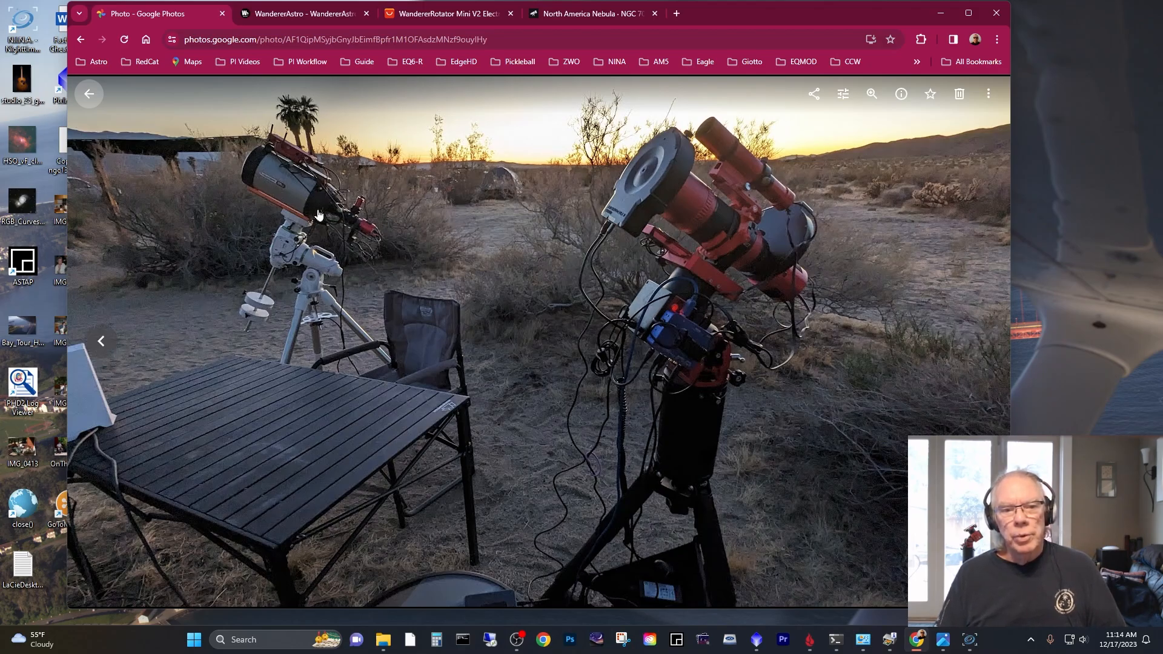
mouse_move(332, 216)
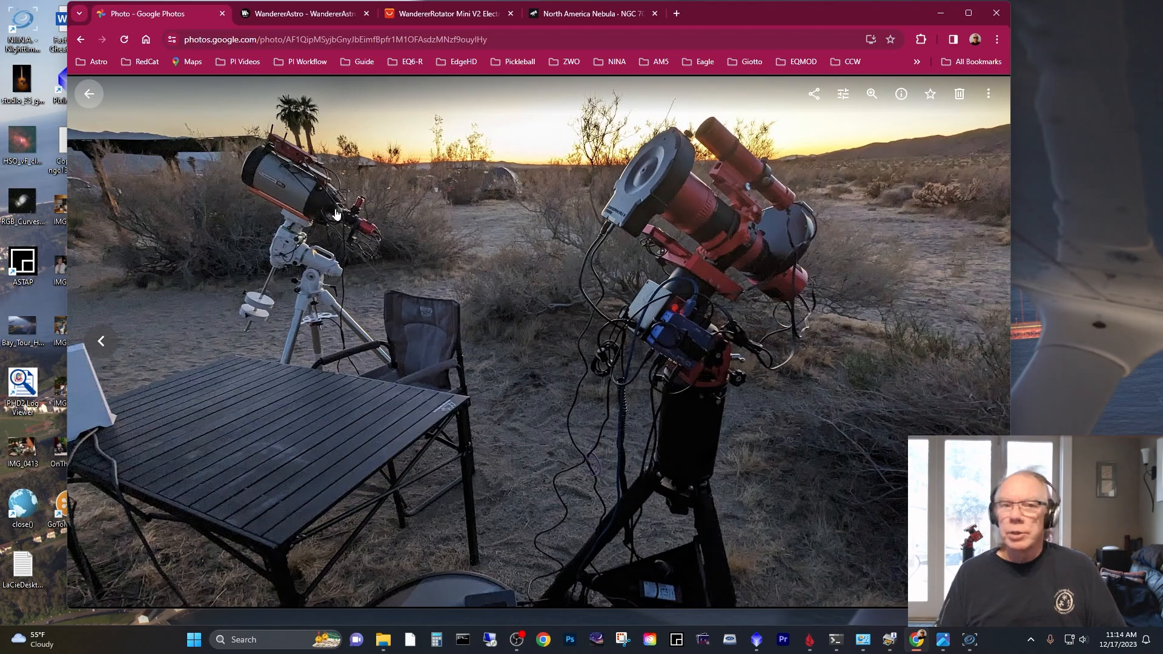